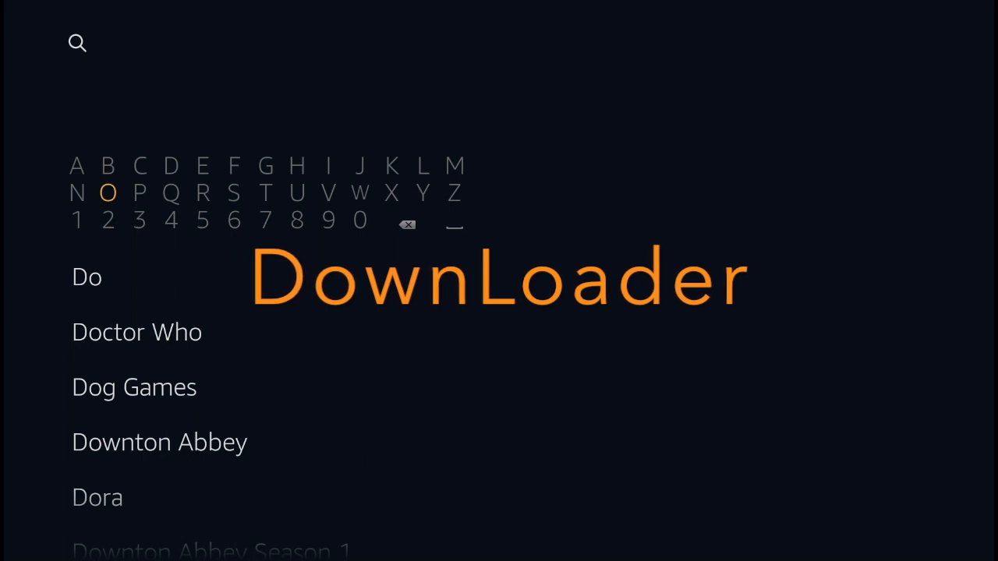
Search 'Dow' on the Fire TV keyboard and pick the 'Downloader' suggestion
click(359, 193)
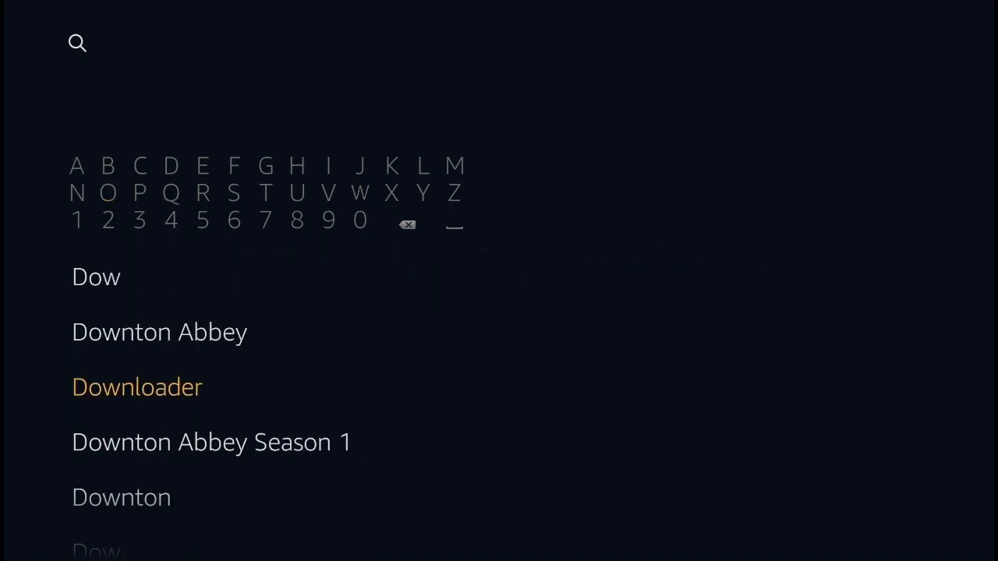
click(136, 388)
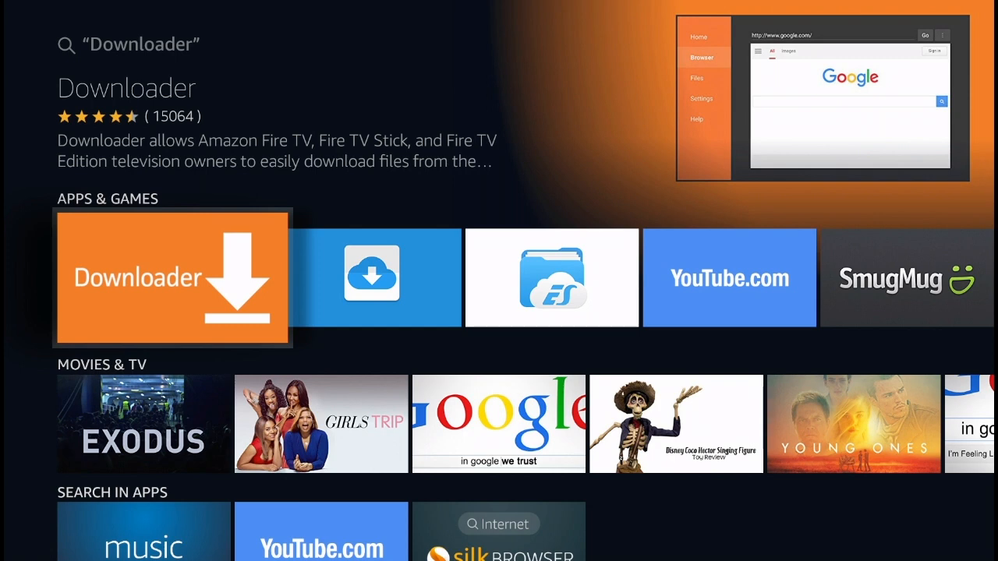
Get the free Downloader app from its listing and dismiss the 'You got an app!' notice
click(172, 276)
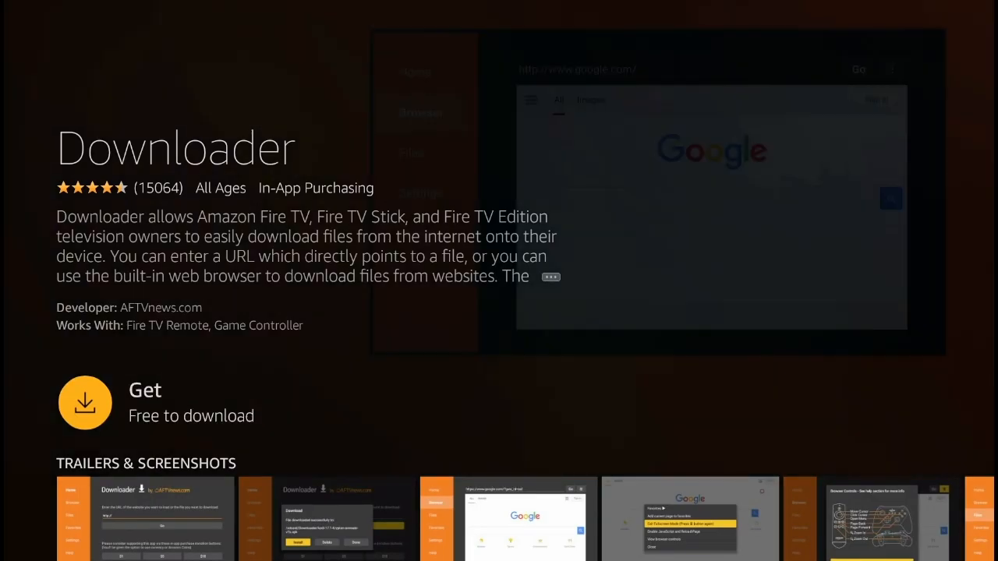
click(85, 403)
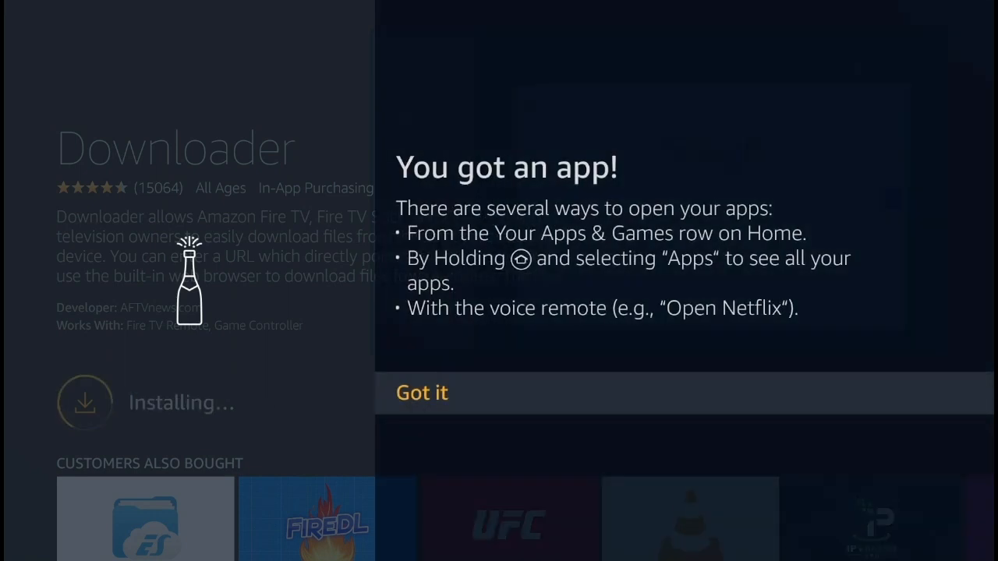
click(422, 393)
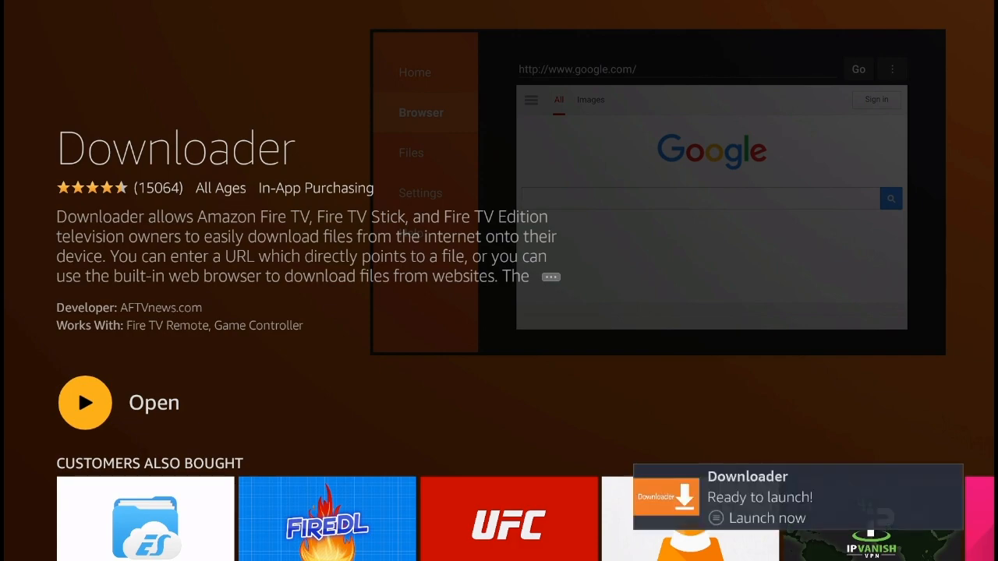
click(763, 518)
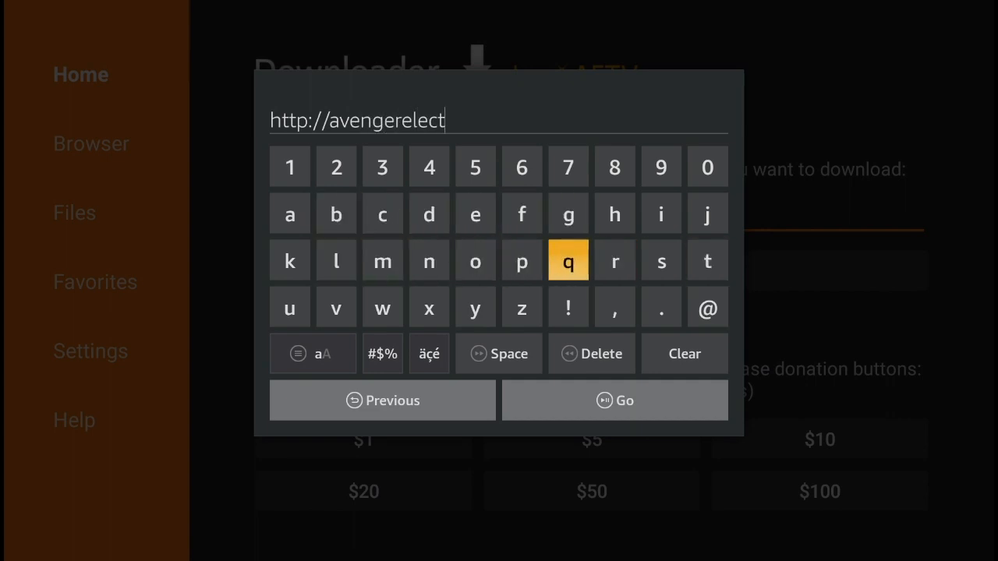
click(614, 260)
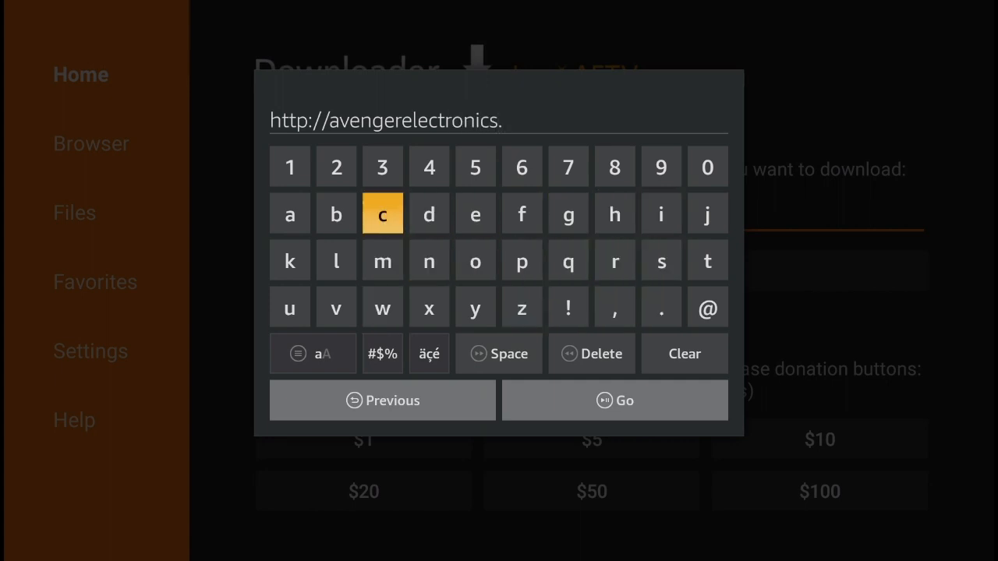
click(383, 260)
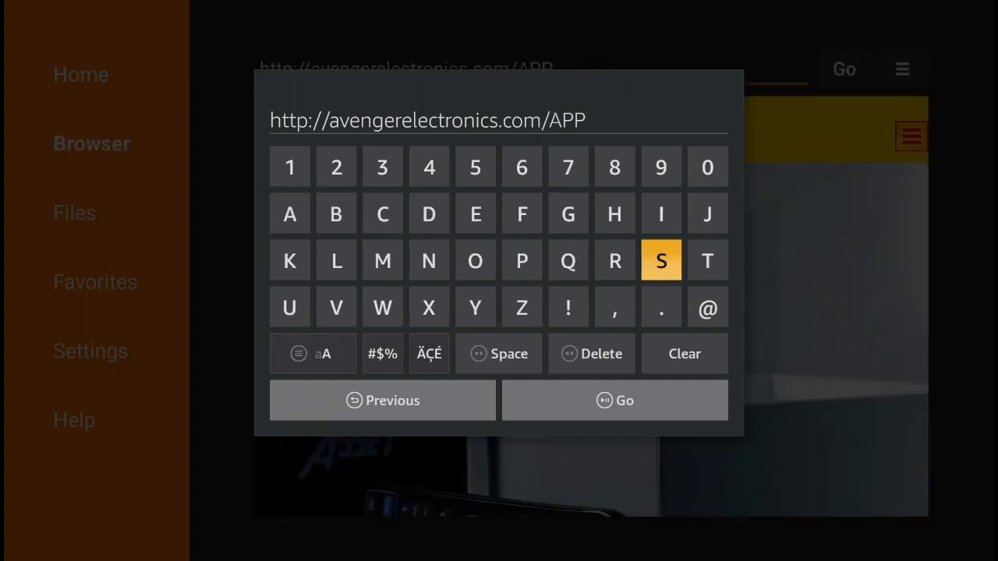
click(615, 400)
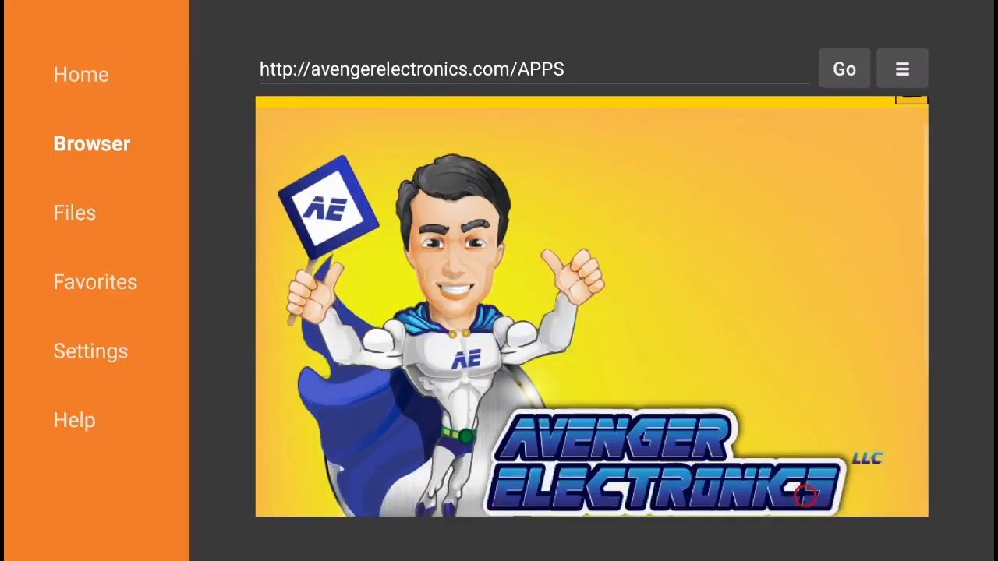
Download avengerstore.apk from the page's red download button and choose Install
scroll(down, 3)
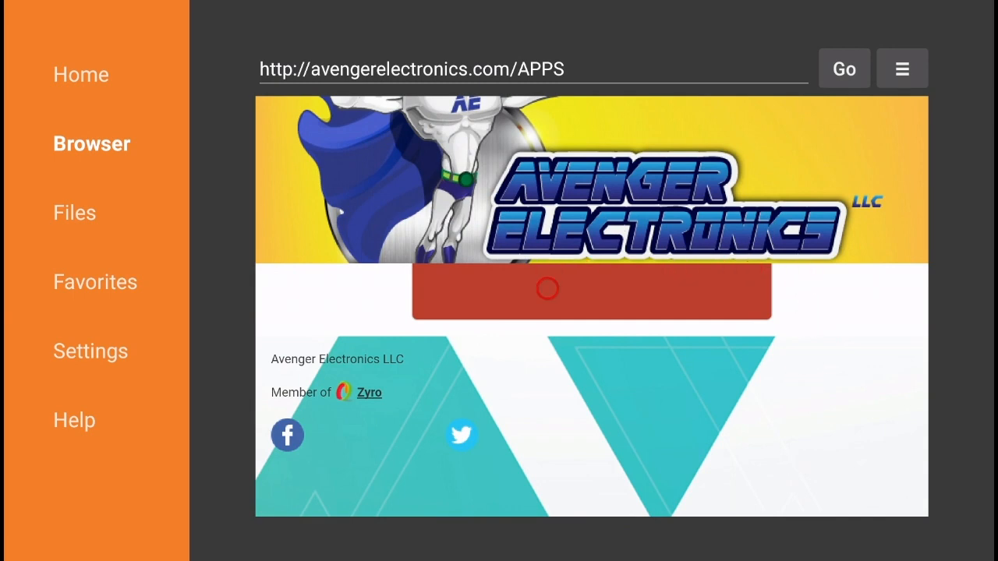
click(548, 289)
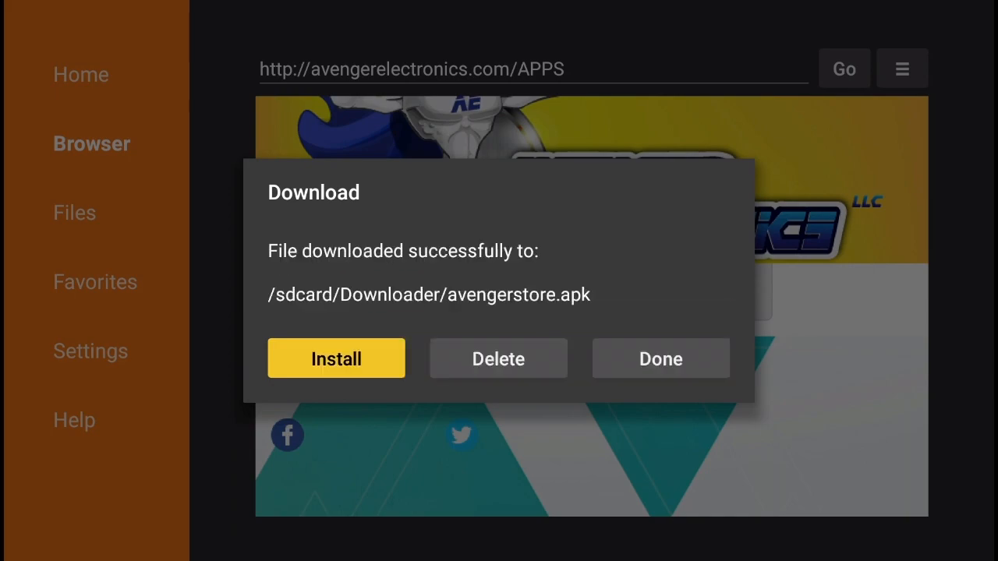
click(335, 358)
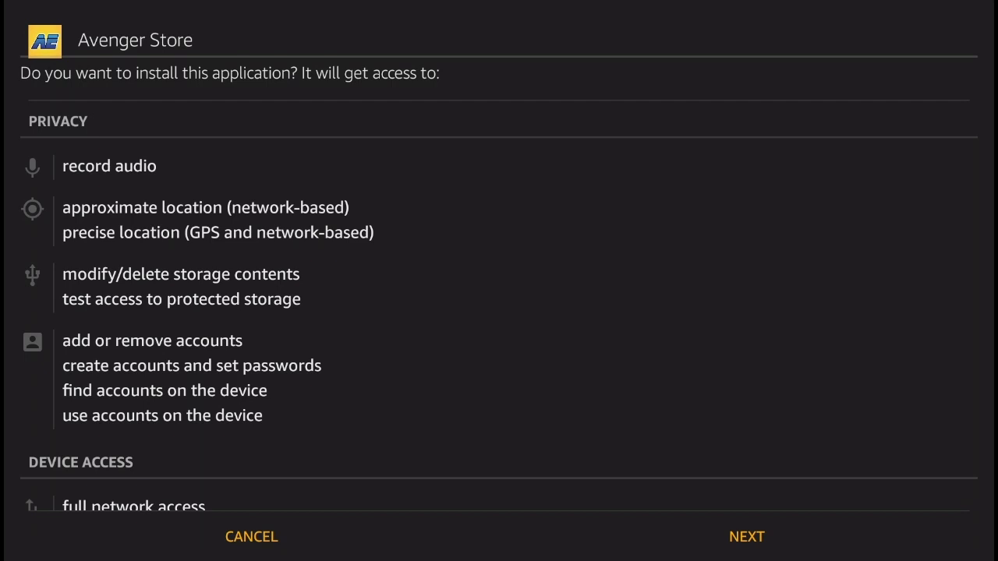
Accept the Avenger Store permissions with NEXT and INSTALL
click(747, 537)
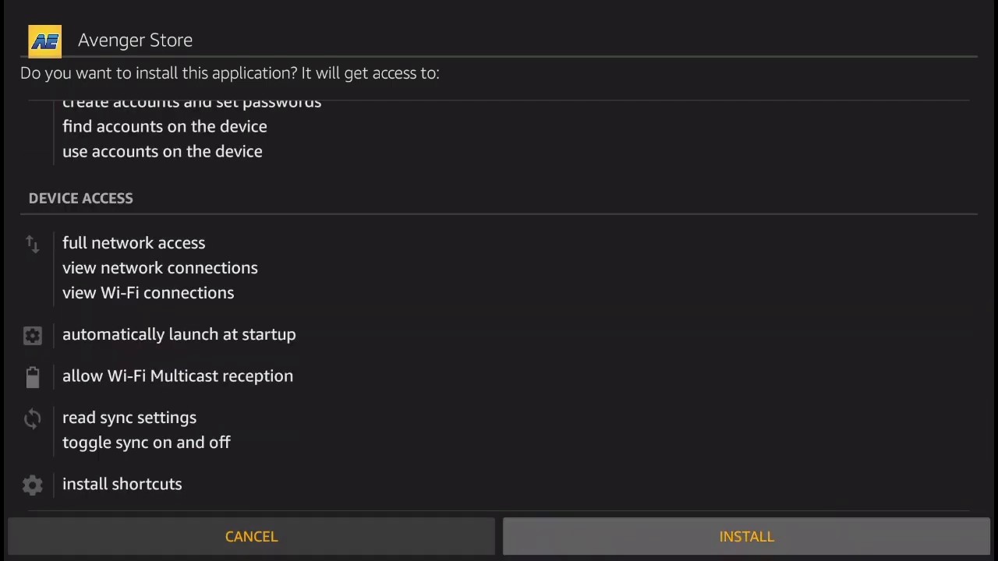
click(751, 536)
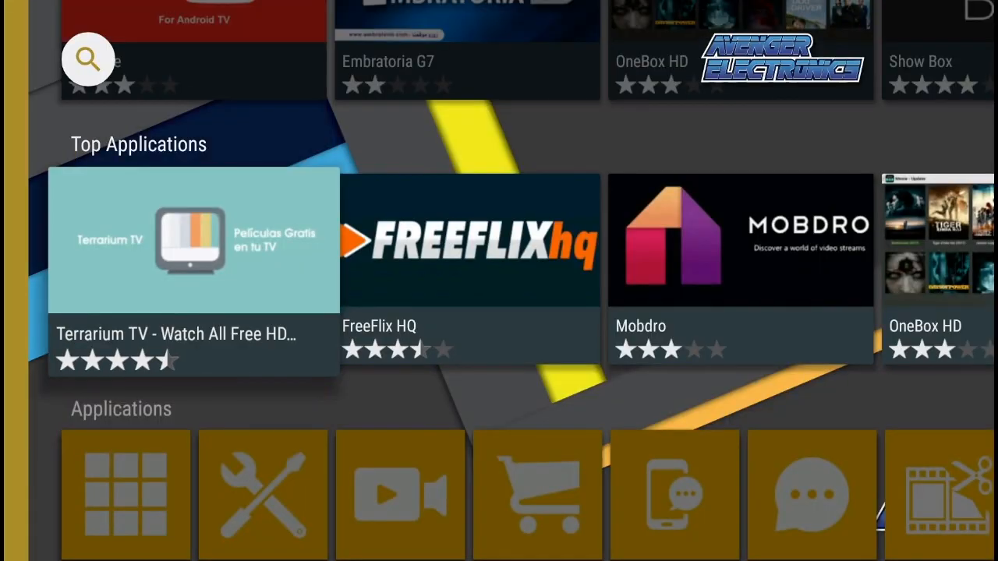
Scroll right through Top Applications and select Speedtest by Ookla
scroll(right, 3)
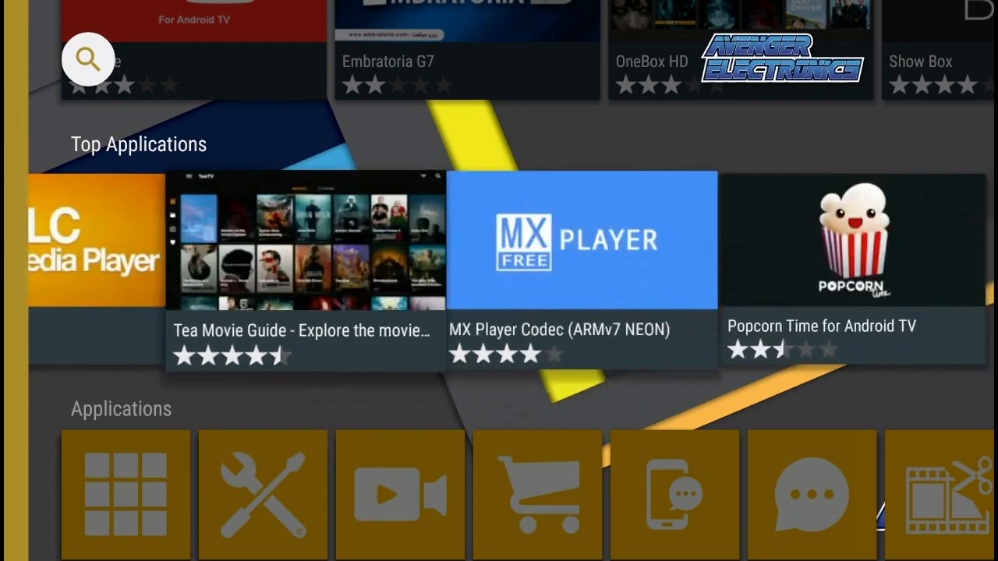
scroll(right, 3)
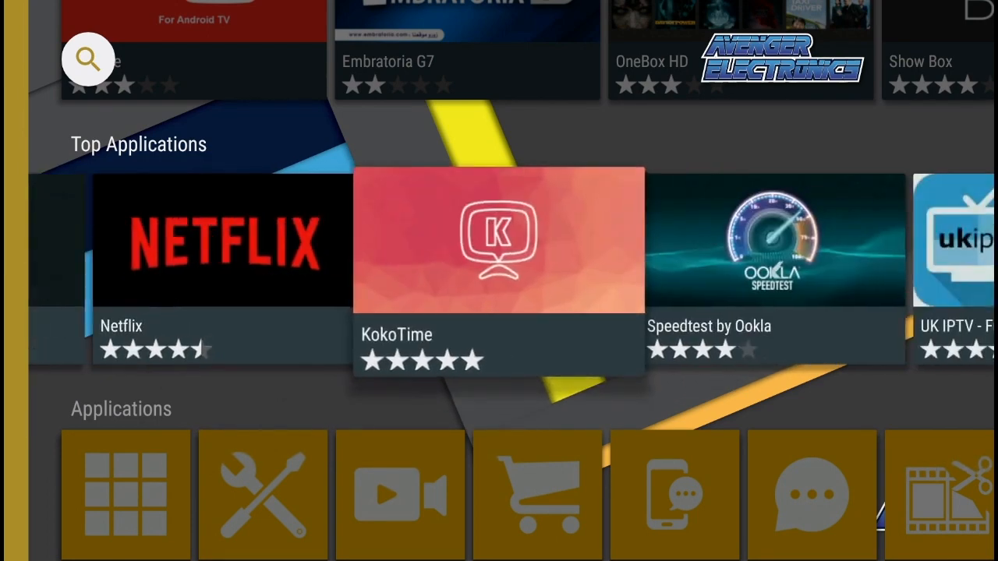
scroll(right, 3)
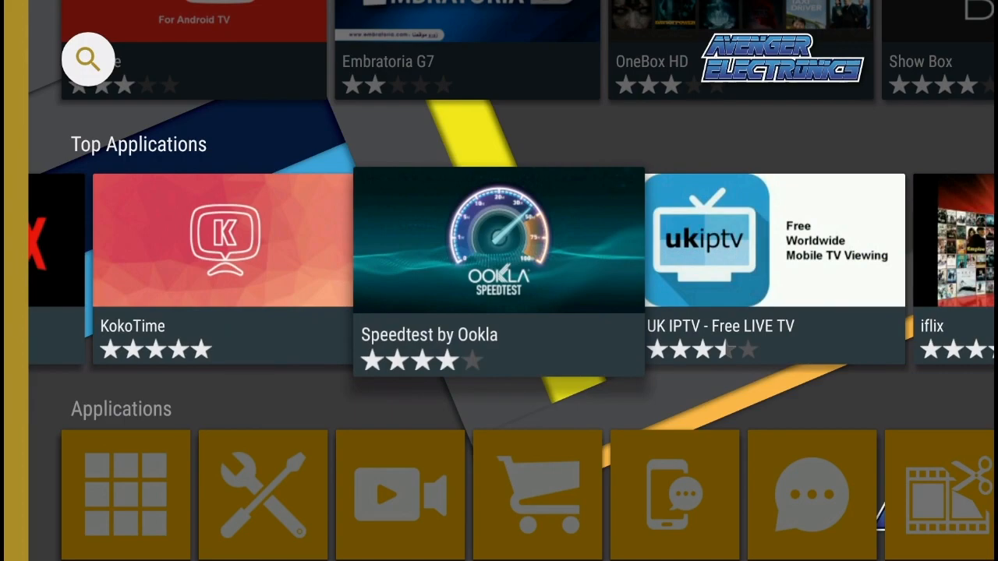
click(498, 241)
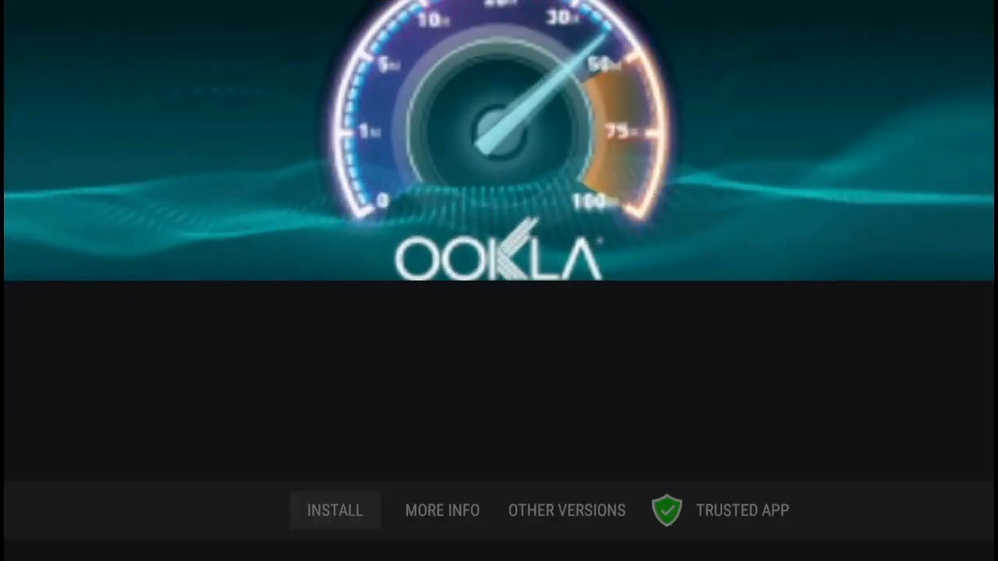
Install Speedtest by Ookla and confirm its permissions screen
click(335, 510)
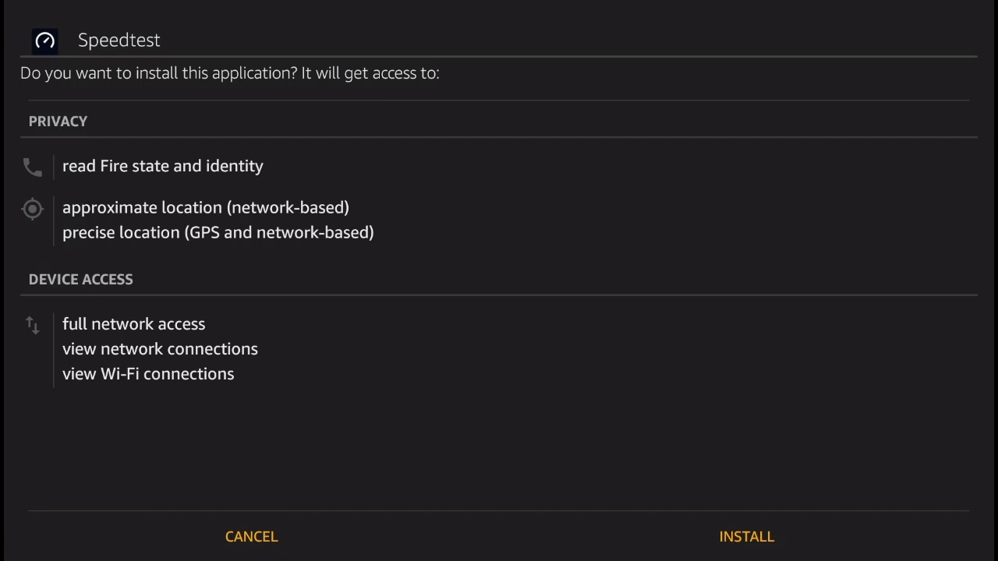
click(746, 538)
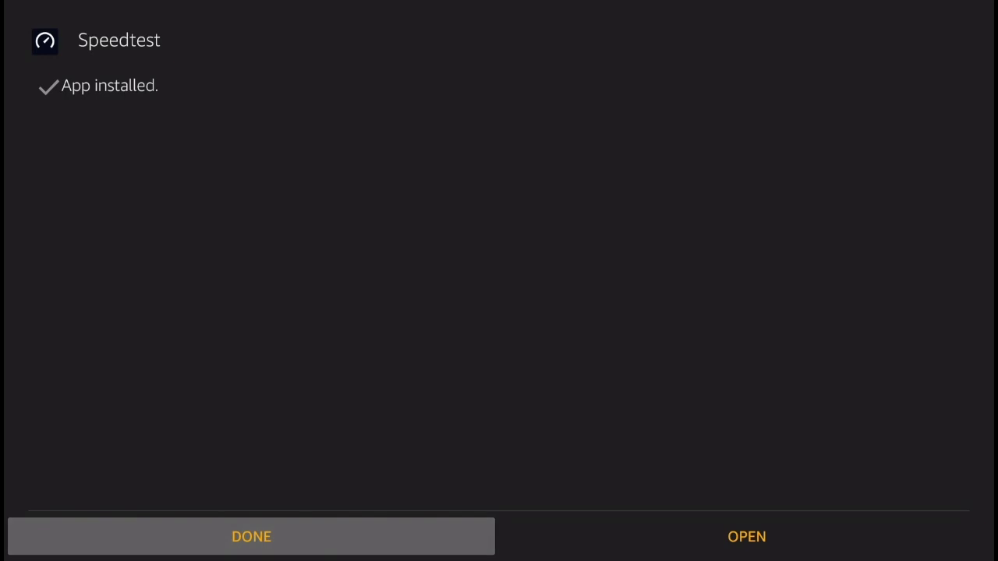
Dismiss the Speedtest install-complete screen with DONE and reopen Avenger Store
click(747, 537)
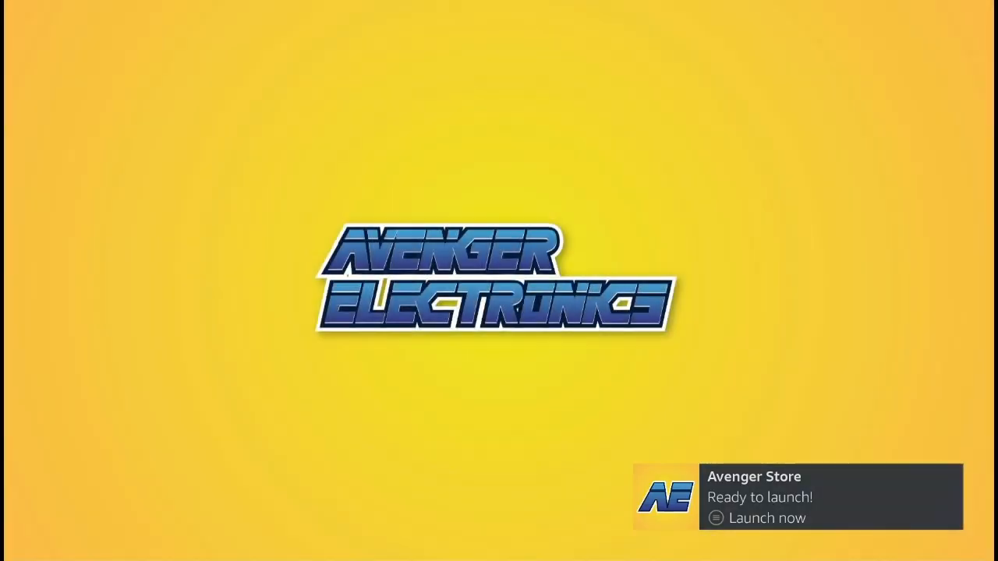
click(766, 518)
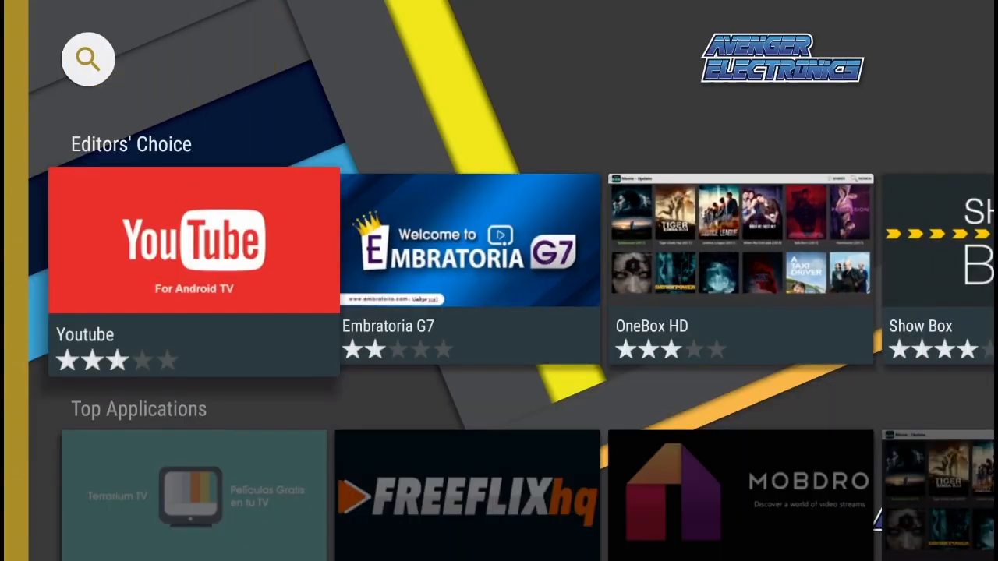